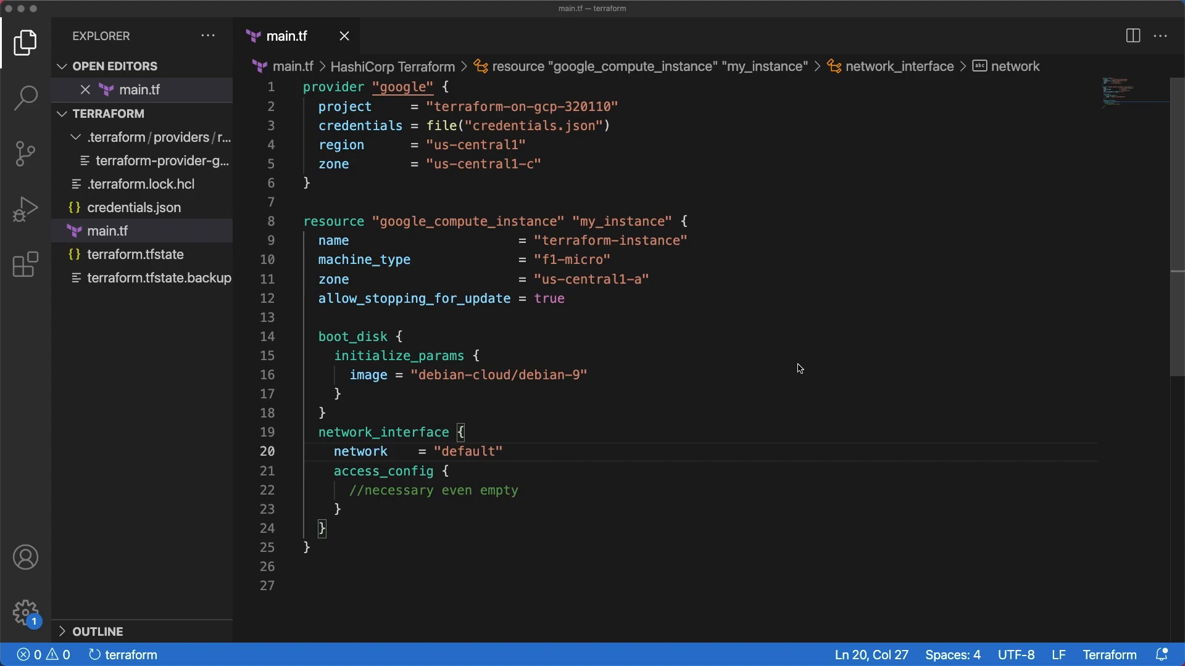
pyautogui.moveTo(652, 381)
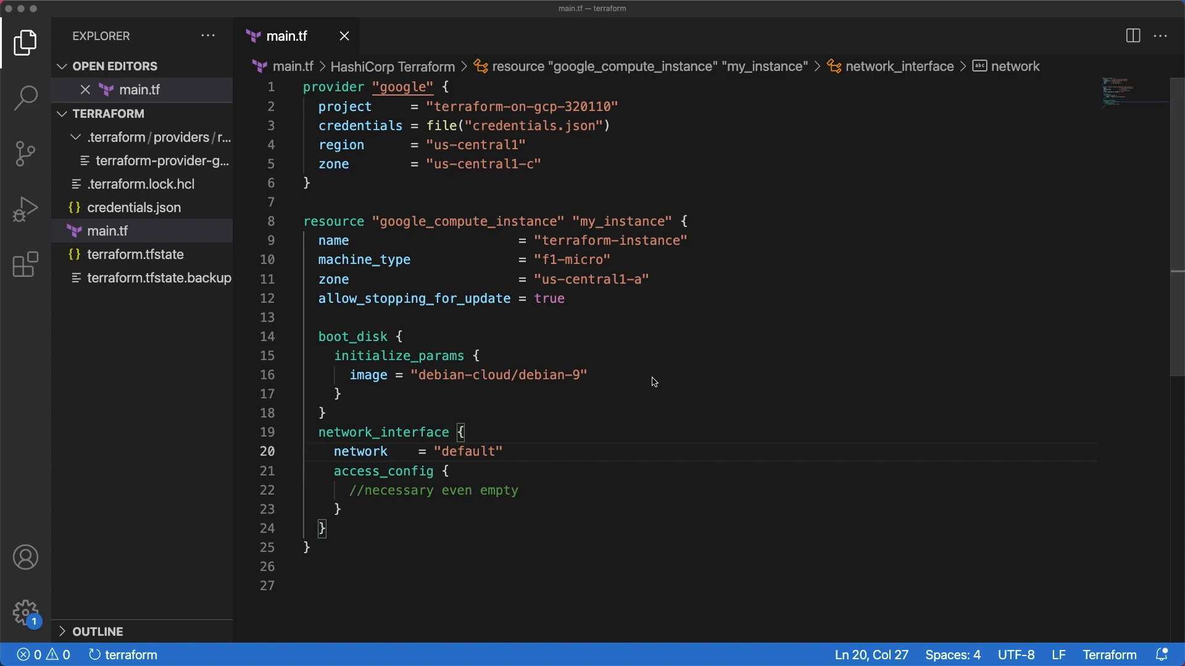
pyautogui.moveTo(156, 246)
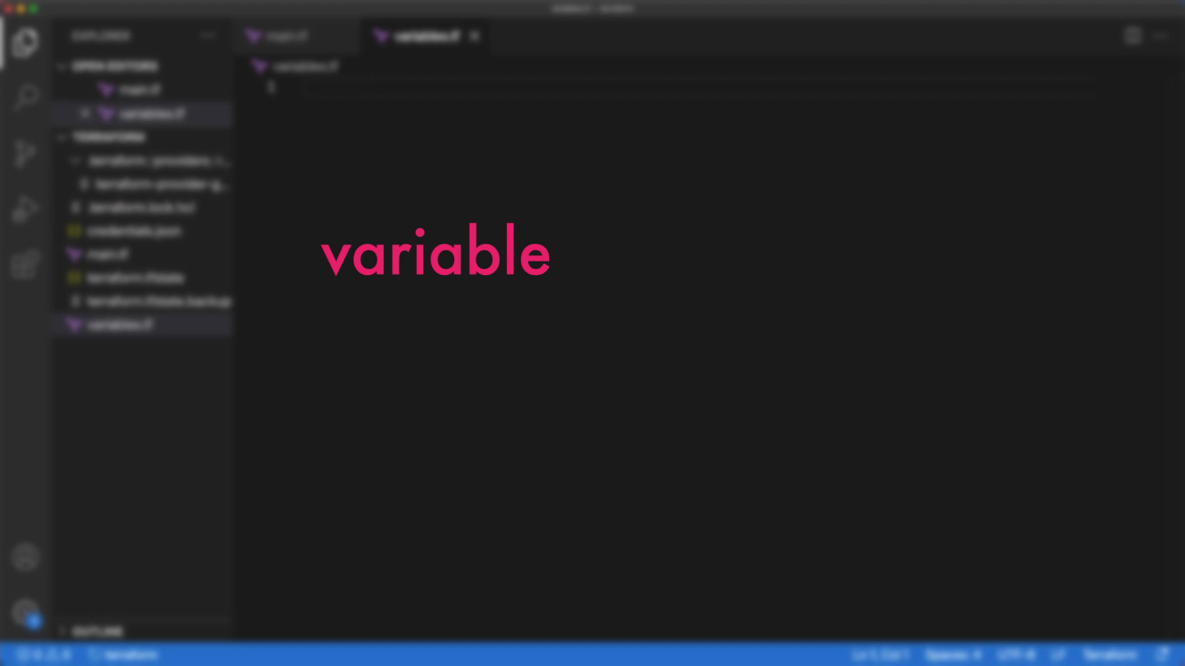
pyautogui.write('"name"')
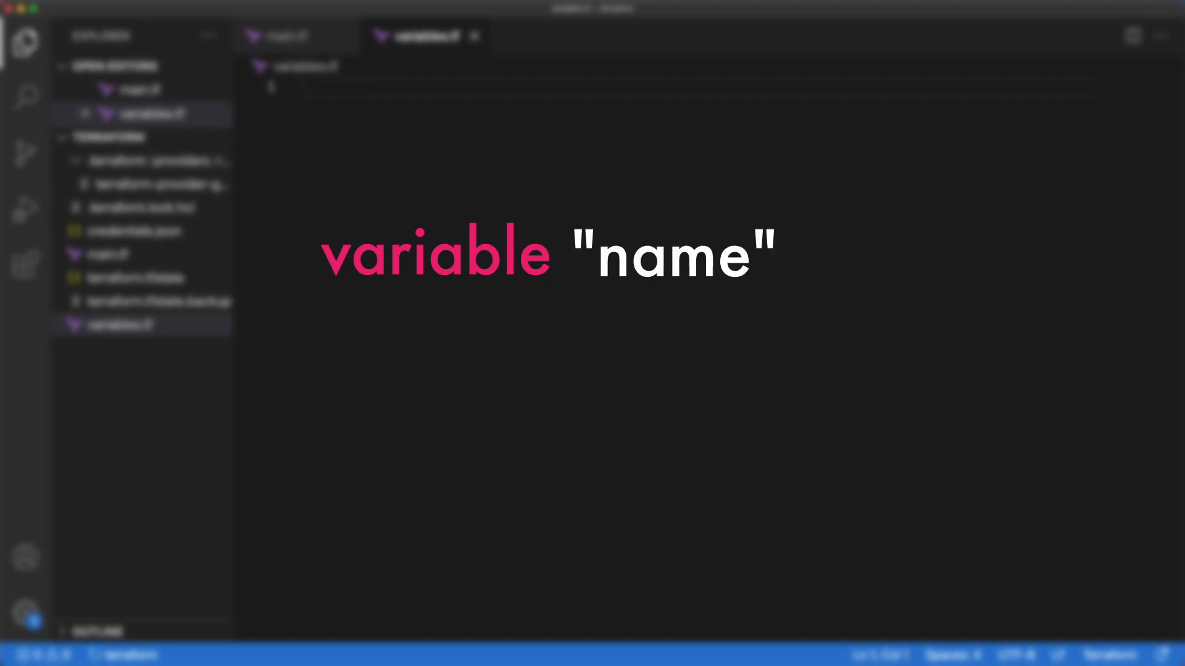
pyautogui.write('{')
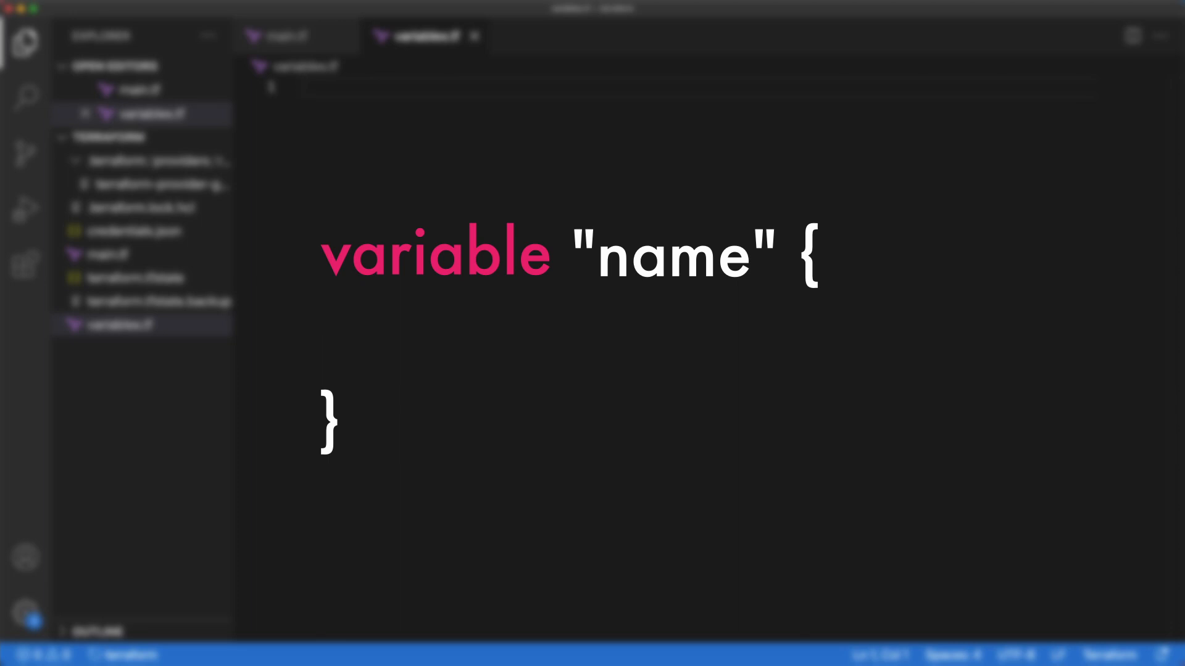
pyautogui.write('default = "default_value"')
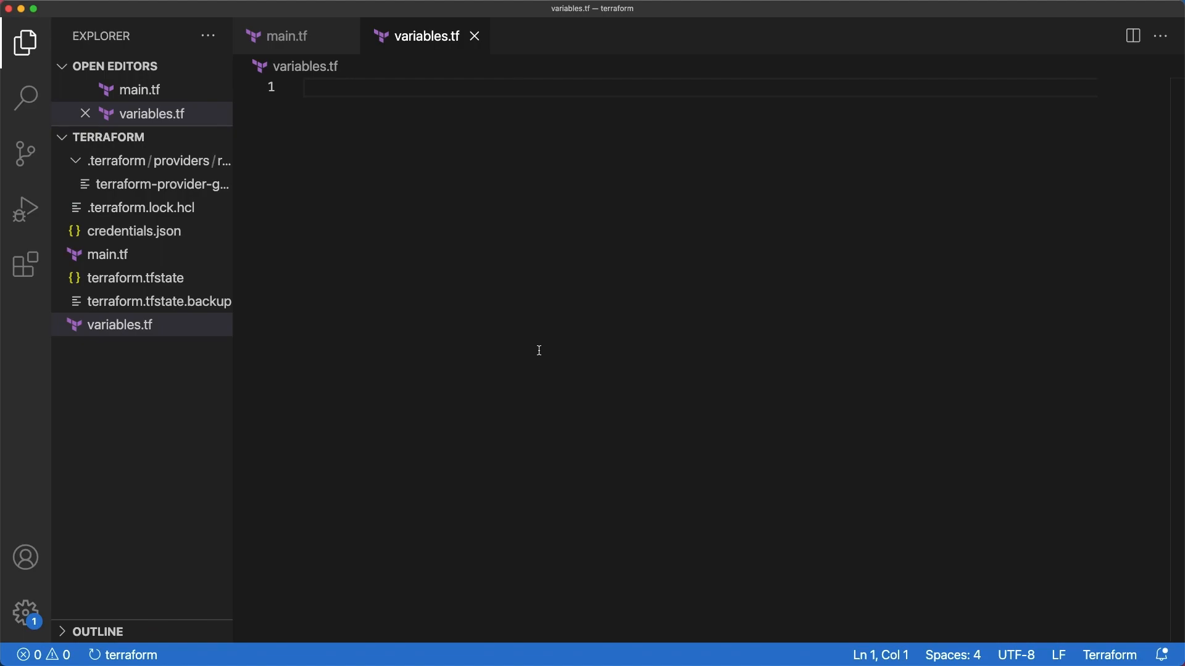
# - Declare empty 'project' and 'credentials_file' variable blocks in variables.tf
pyautogui.write('variable')
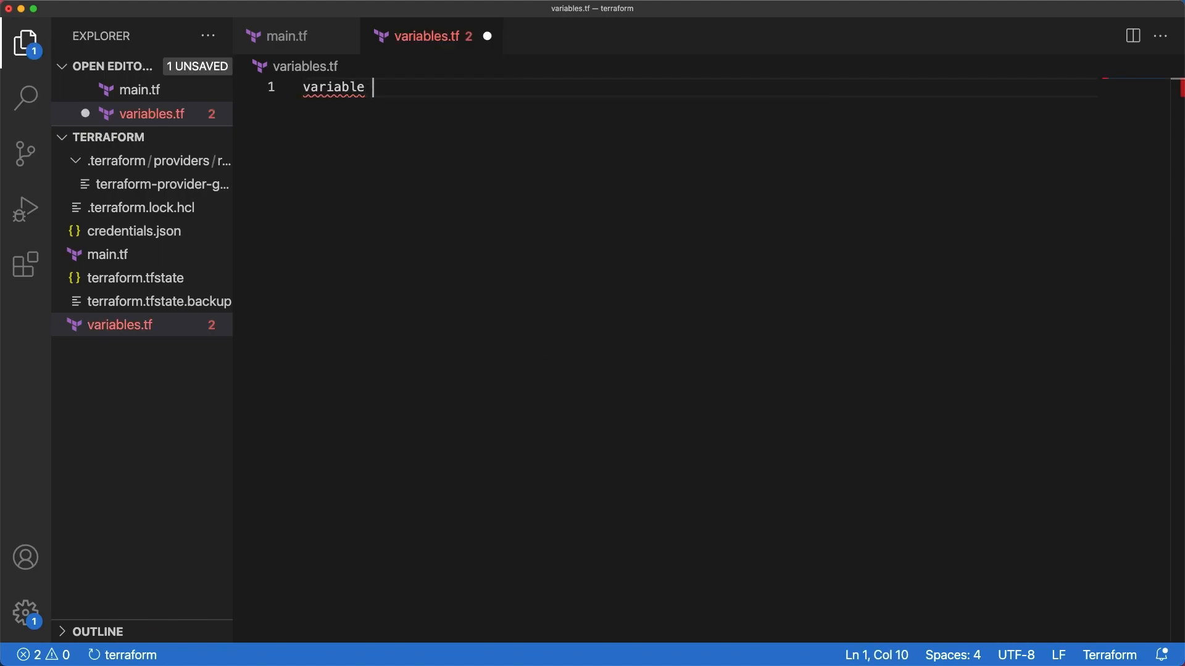
pyautogui.write('"project"')
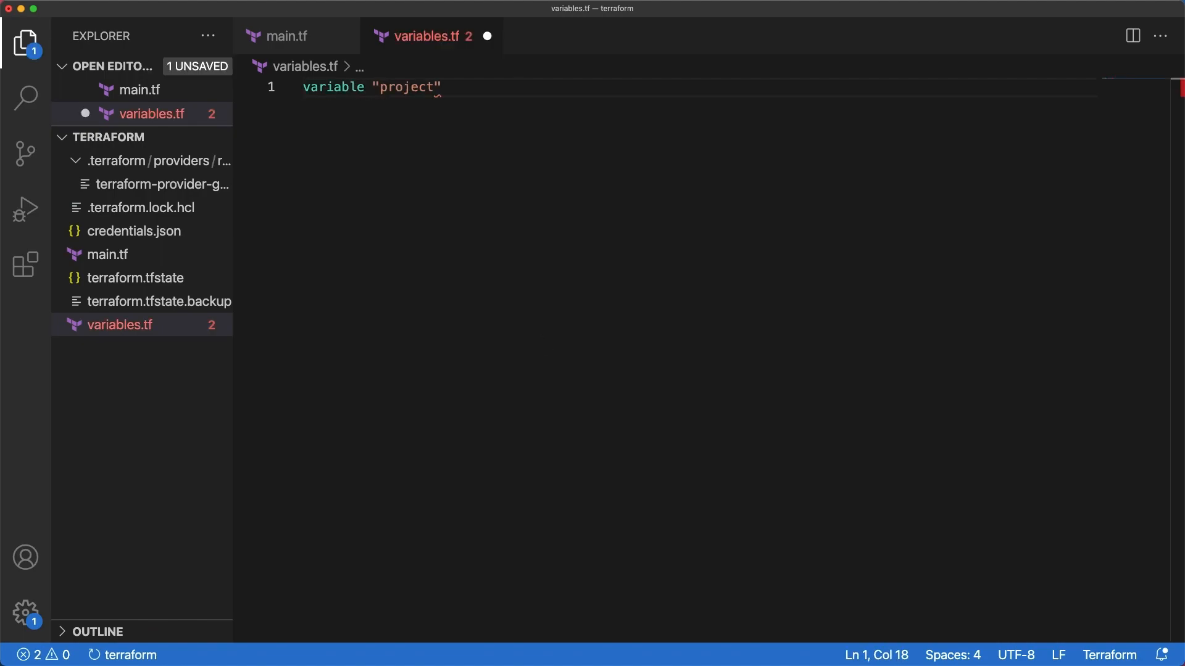
pyautogui.write('{}')
pyautogui.write('variable')
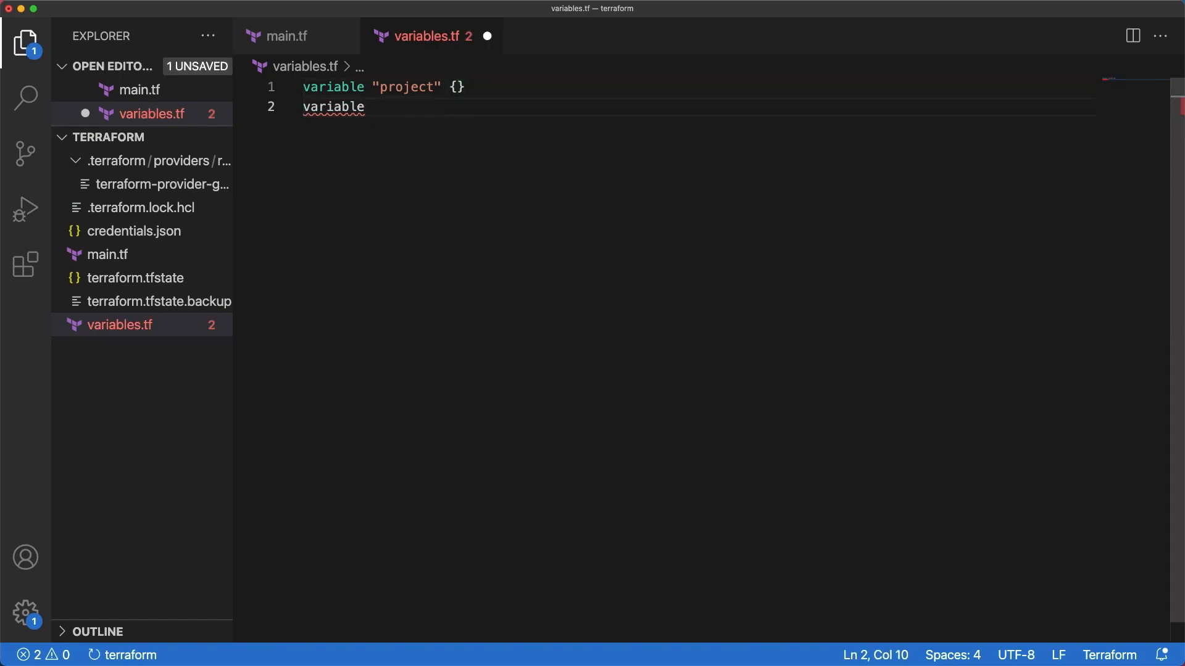
pyautogui.write('"credentials_file"')
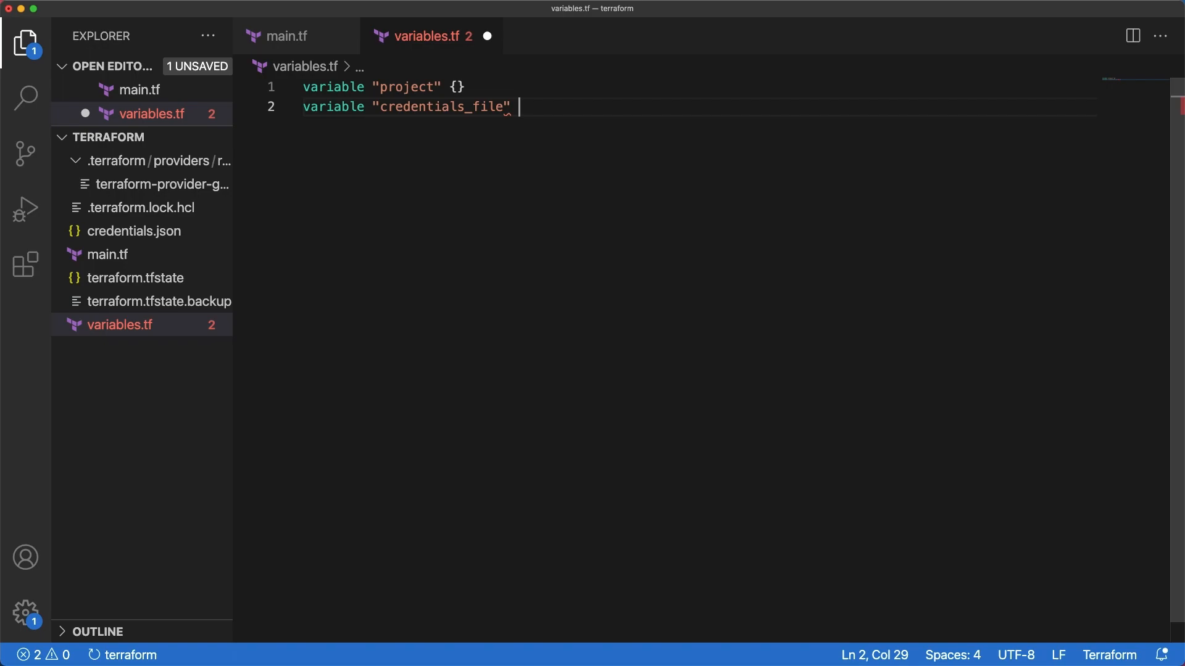
pyautogui.write('{}')
pyautogui.write('default =')
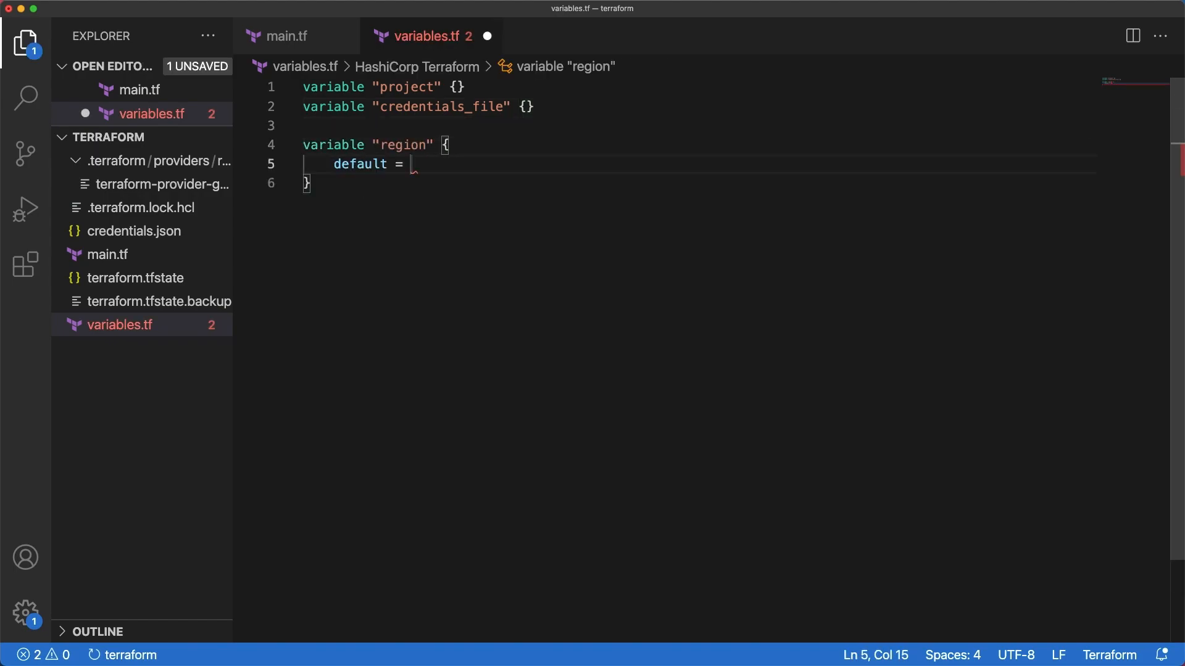
# - Add region, zone and os_image variables defaulting to us-central1, us-central1-a and debian-cloud/debian-9
pyautogui.write('"us-ce')
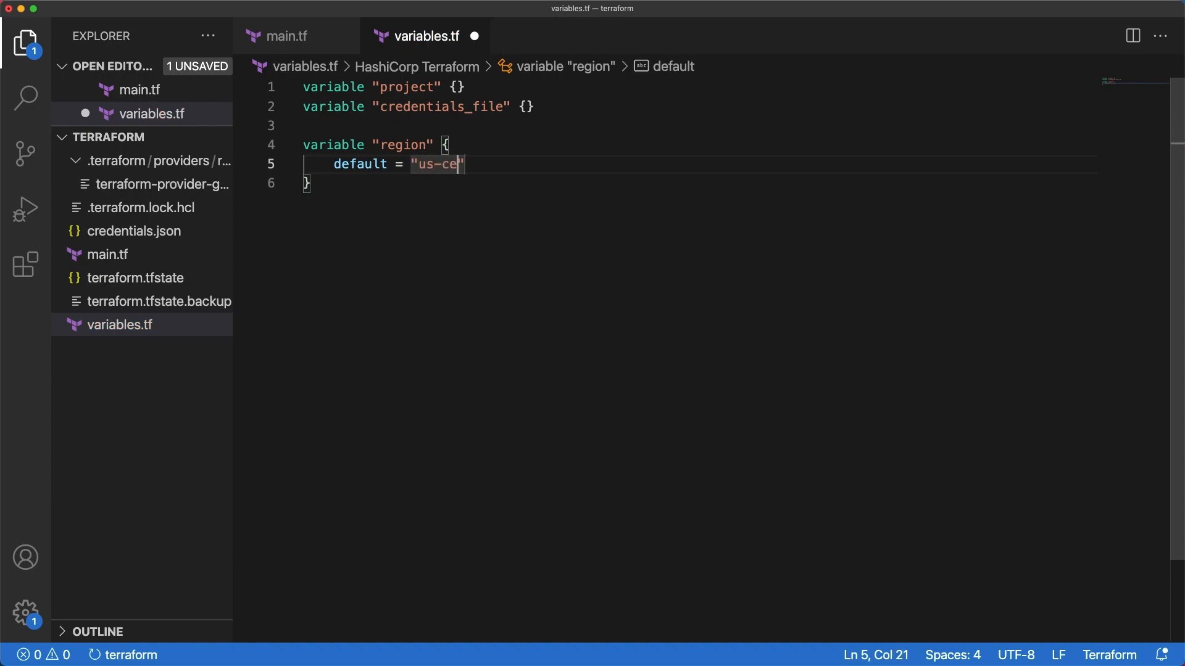
pyautogui.write('ntral1')
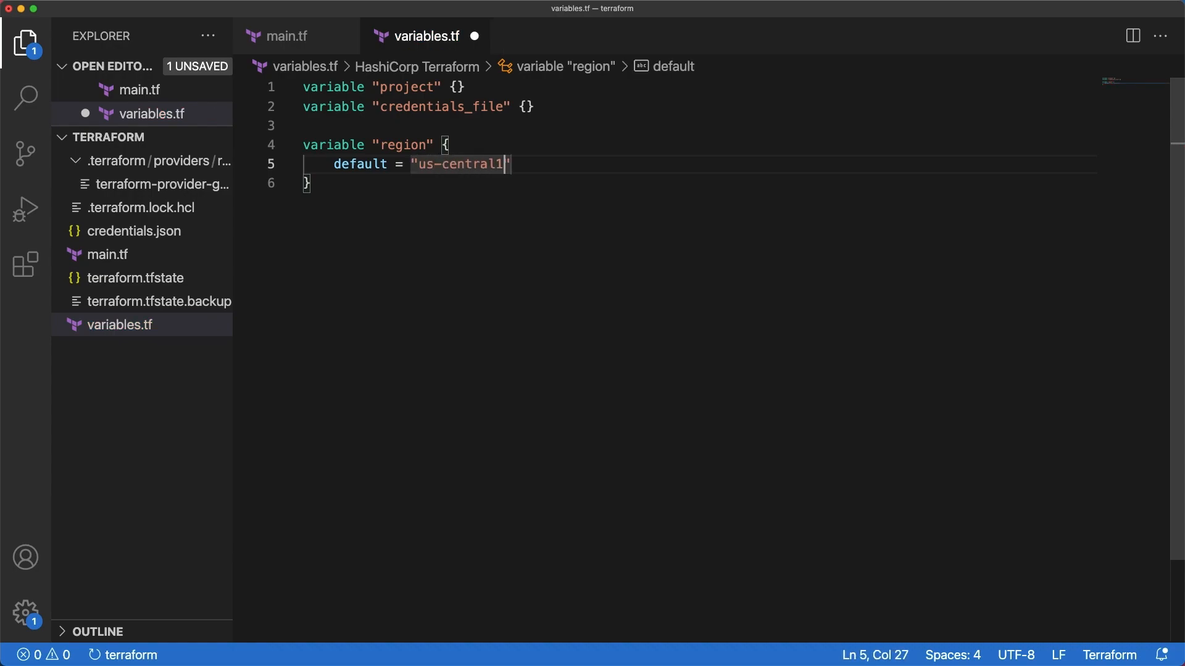
pyautogui.press('enter')
pyautogui.write('variable "zone" {')
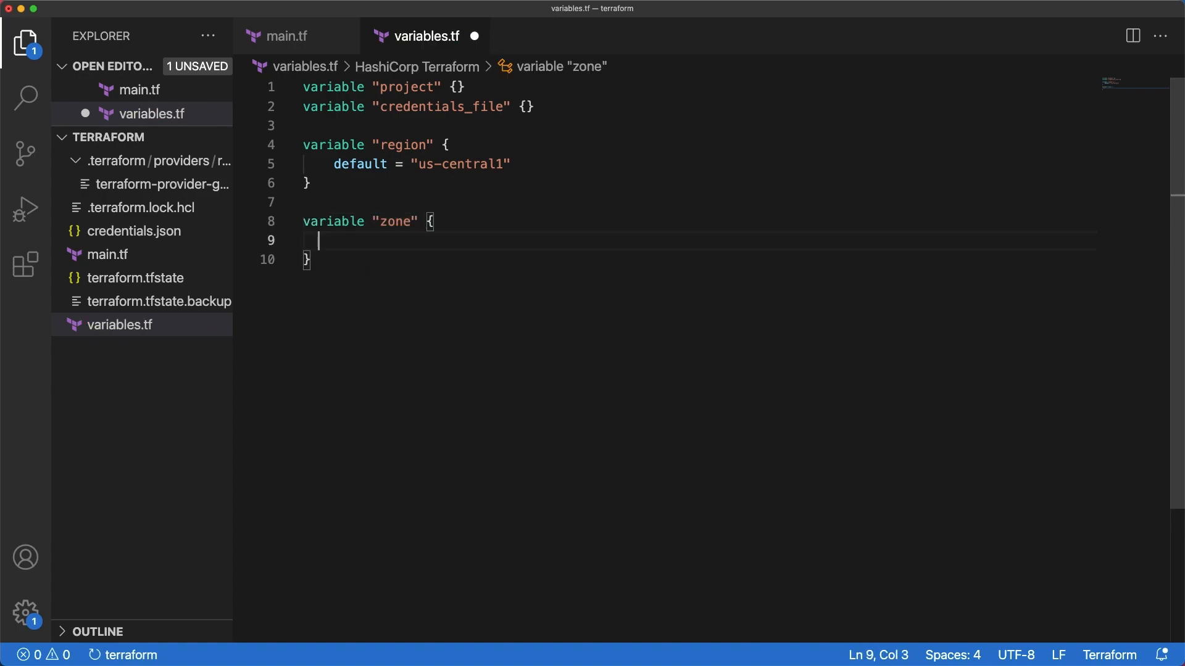
pyautogui.write('default = "us-central1-a"')
pyautogui.write('variable "os_image" {')
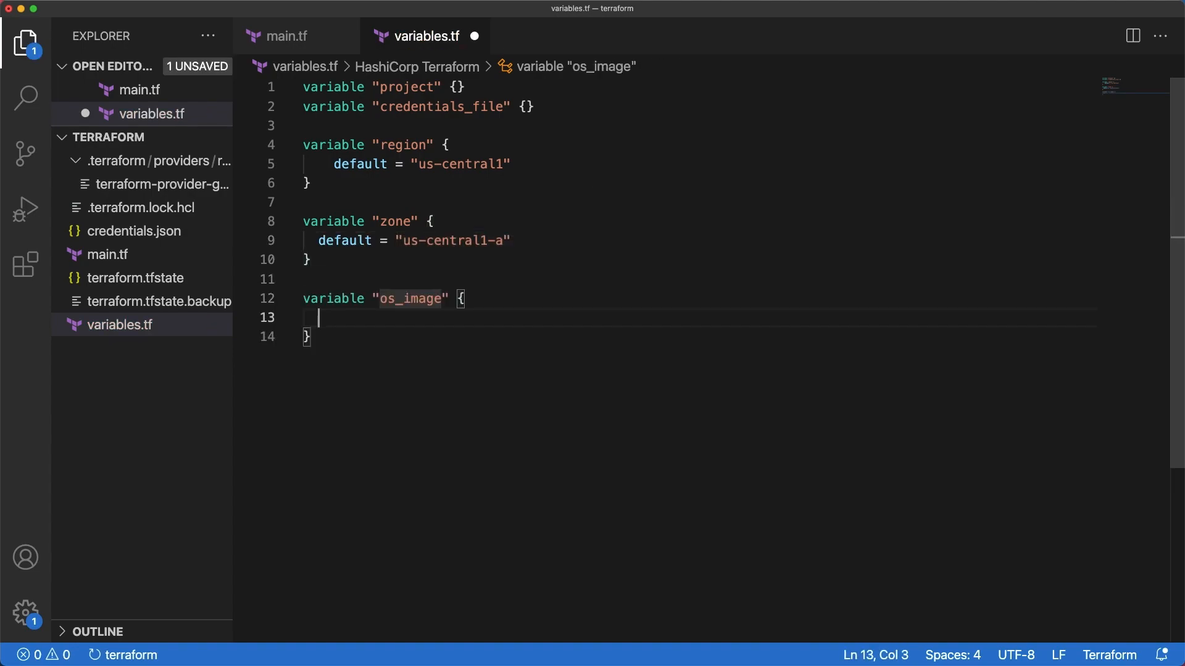
pyautogui.write('default= "debian-cloud/debian-9"')
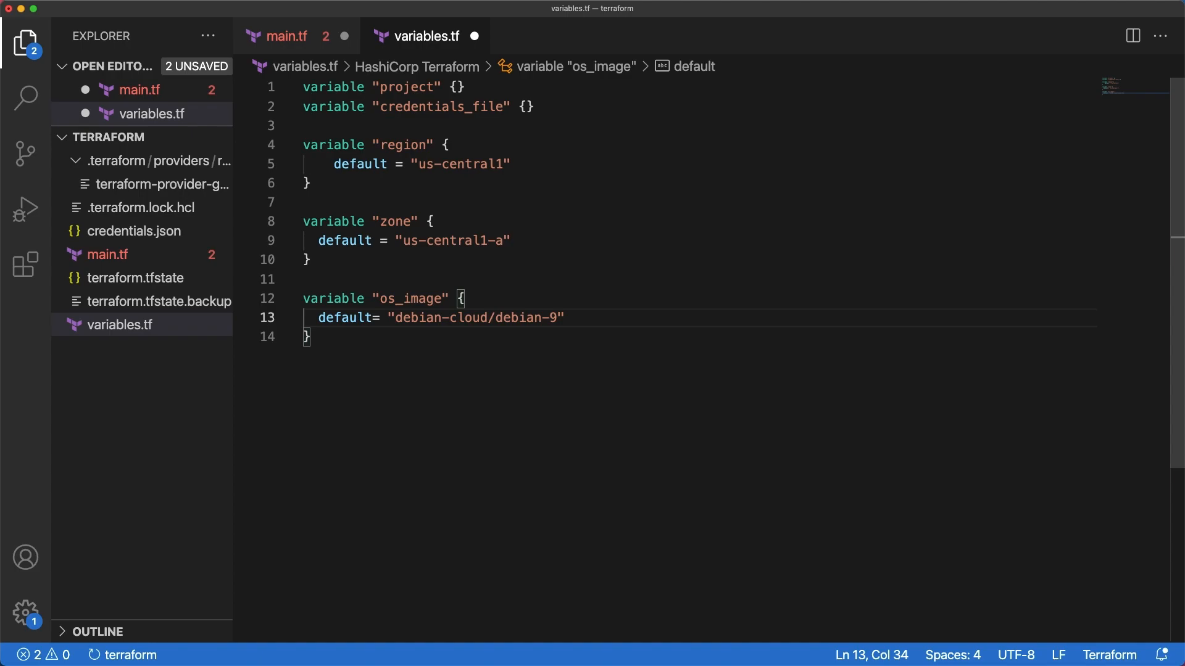
pyautogui.click(287, 35)
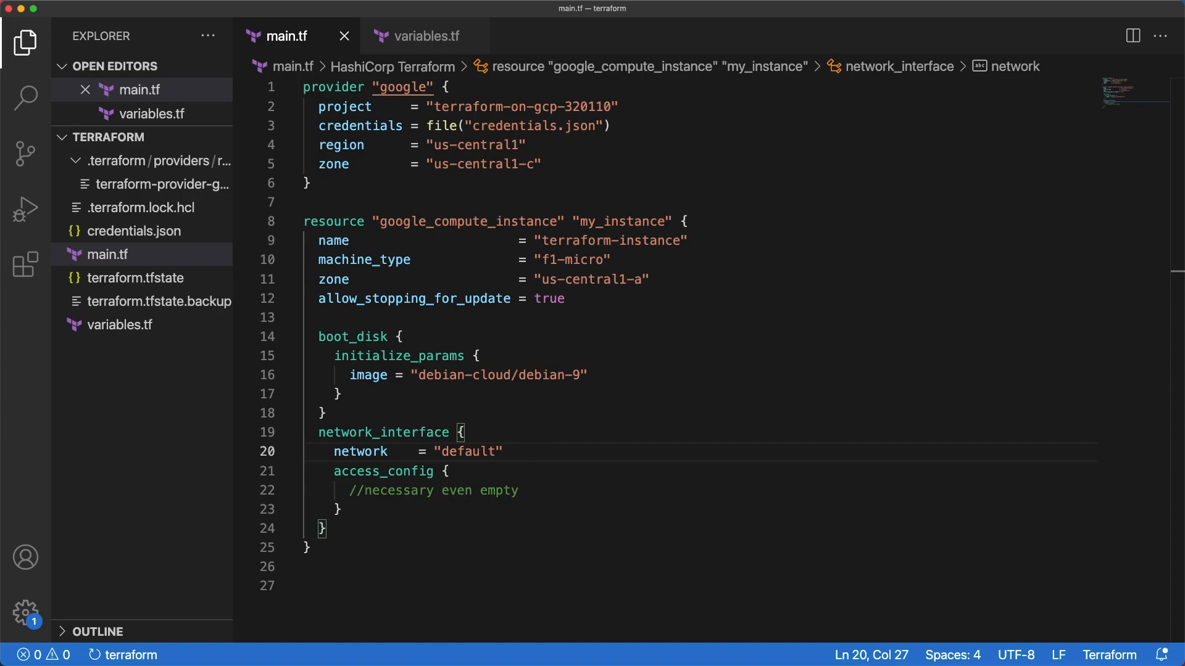
# - Replace the hard-coded project ID in main.tf's google provider with var.project
pyautogui.write('var.project')
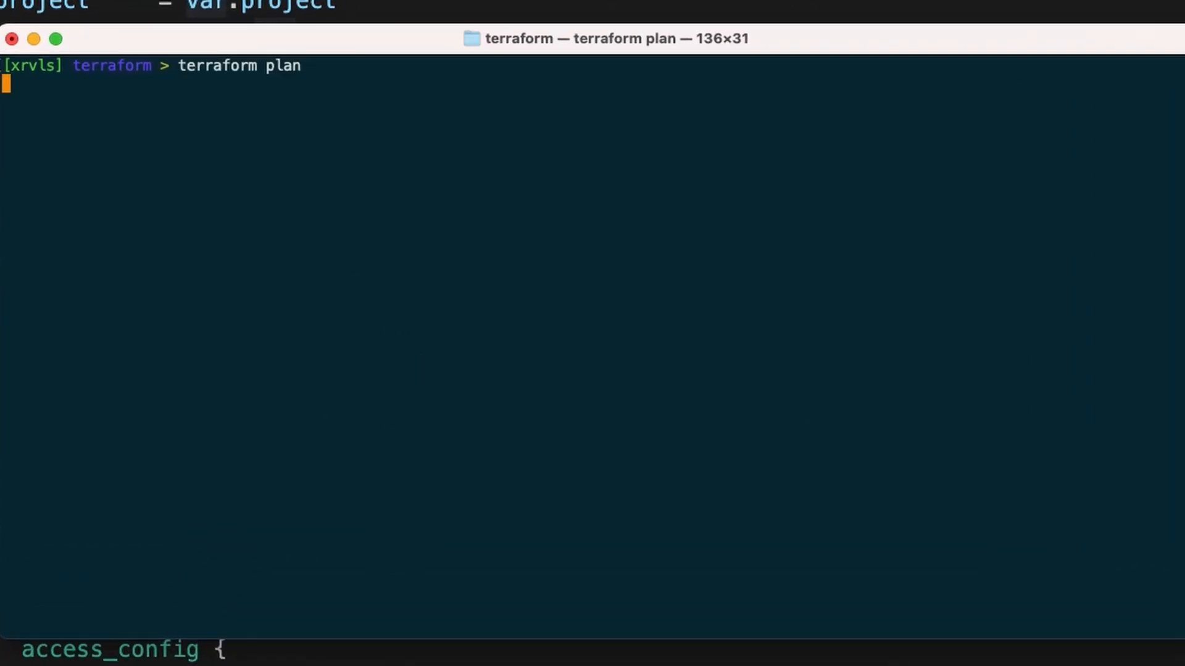
# - Cancel the terraform plan that is waiting for a var.credentials_file value
pyautogui.press('Return')
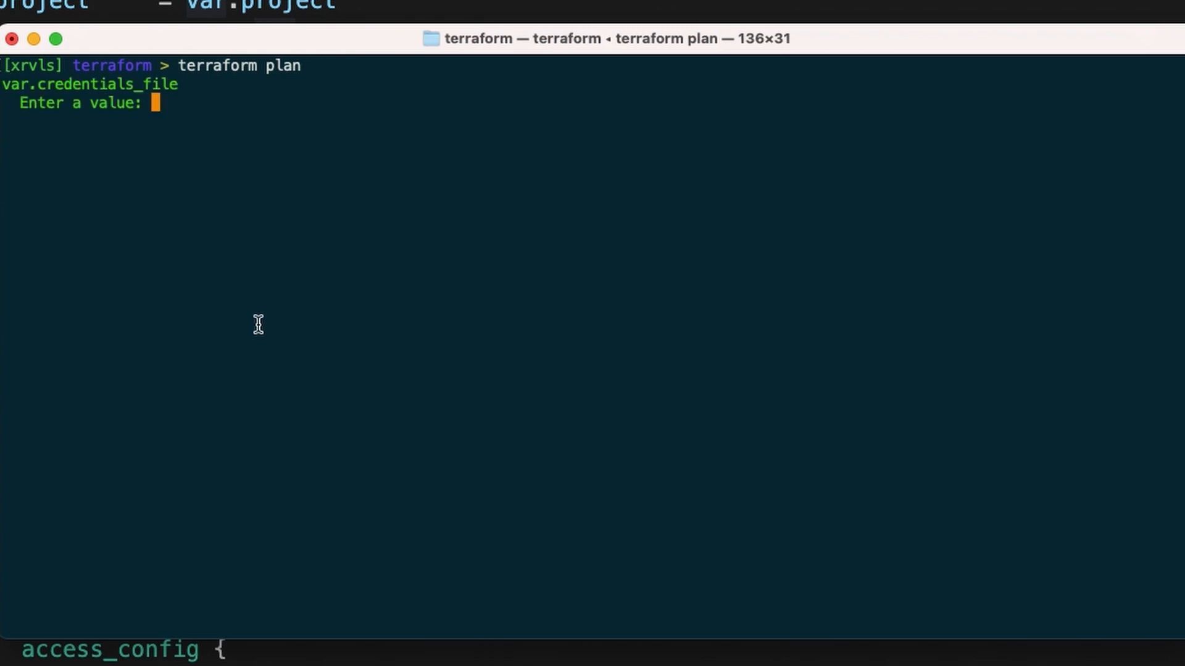
pyautogui.moveTo(11, 105)
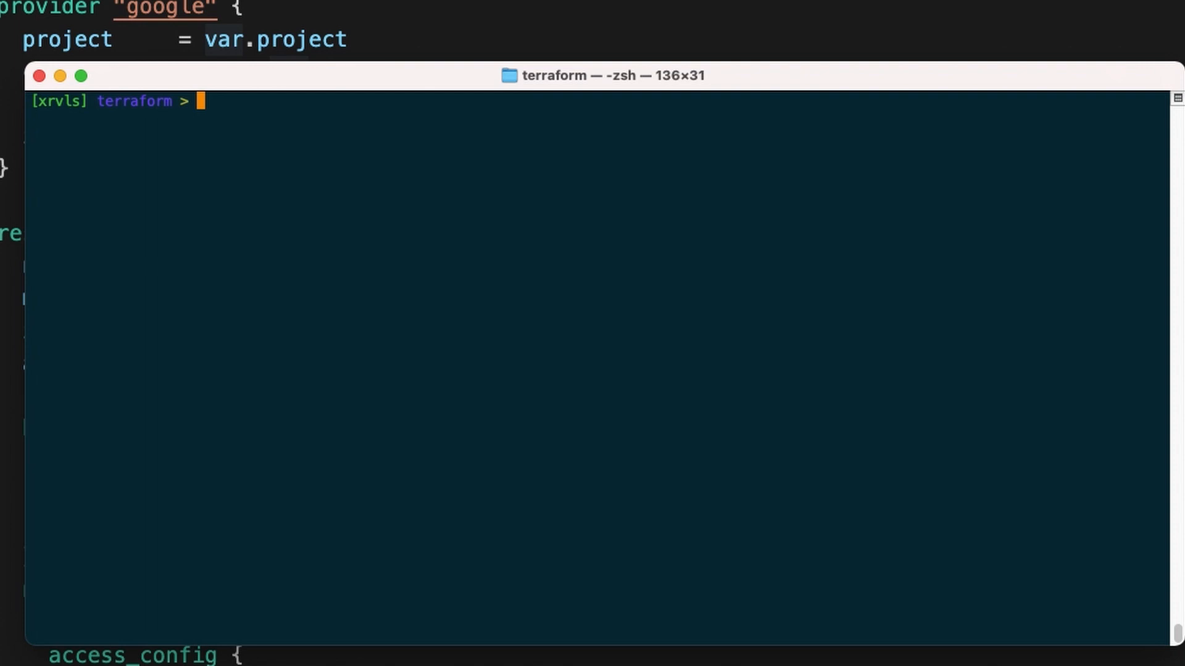
# - Run terraform plan with -var project=terraform-on-gcp-320110 and credentials_file=credentials.json
pyautogui.write('t')
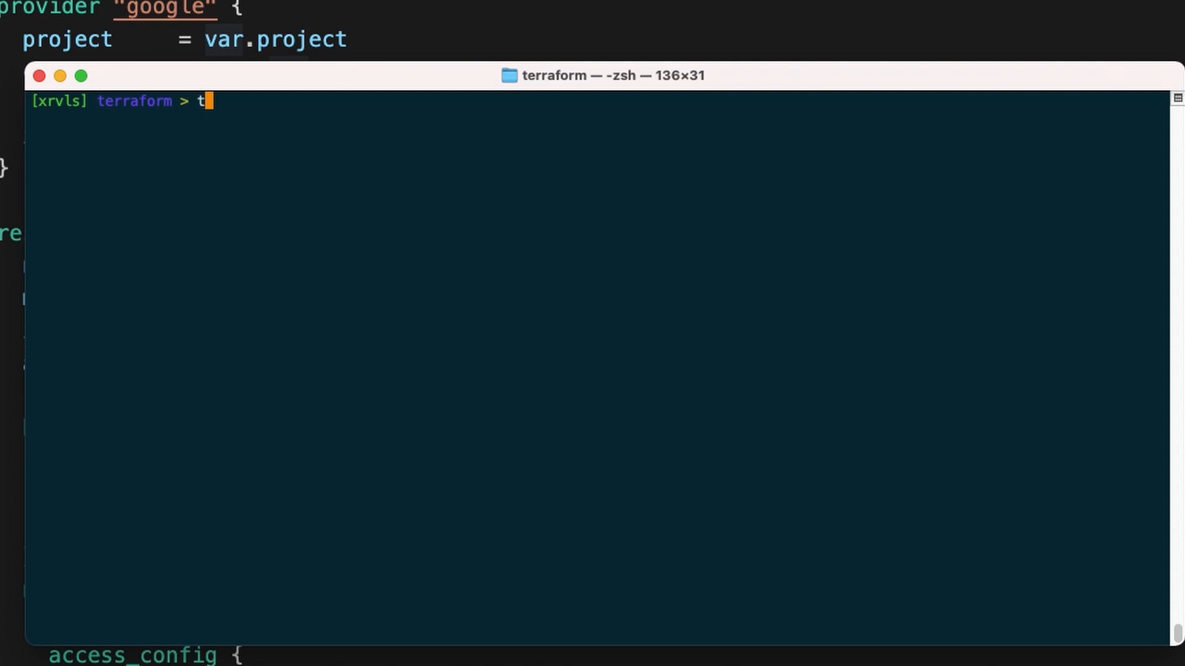
pyautogui.write('erraform plan -')
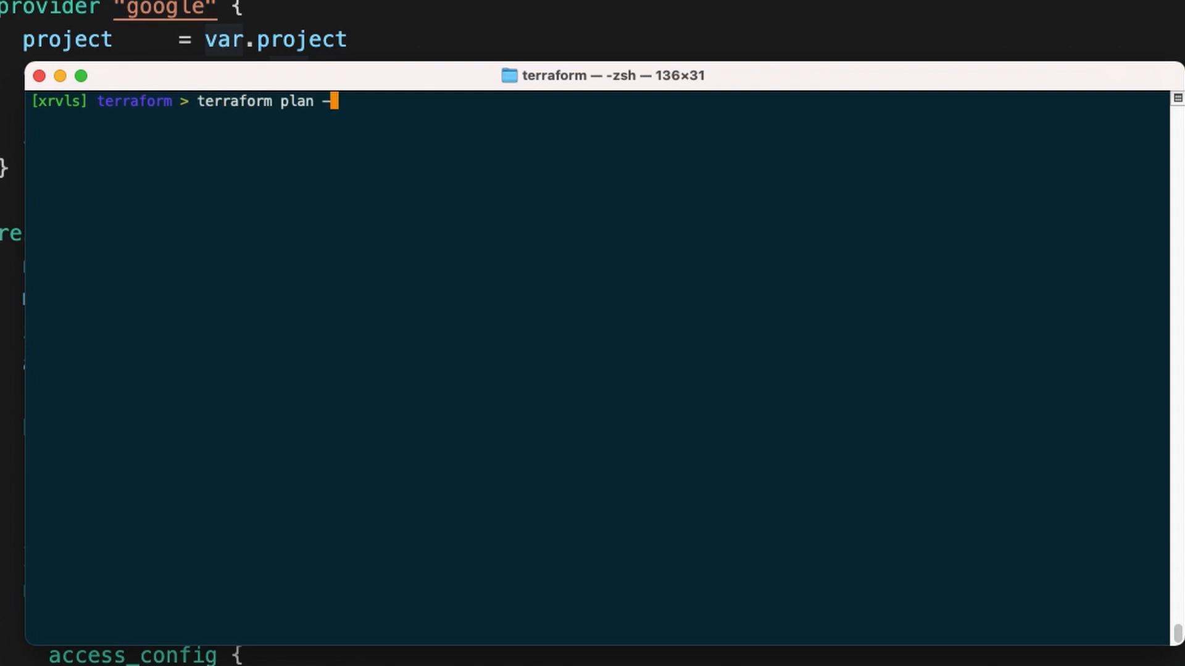
pyautogui.write('var="project=terraform-on-gcp-320110"')
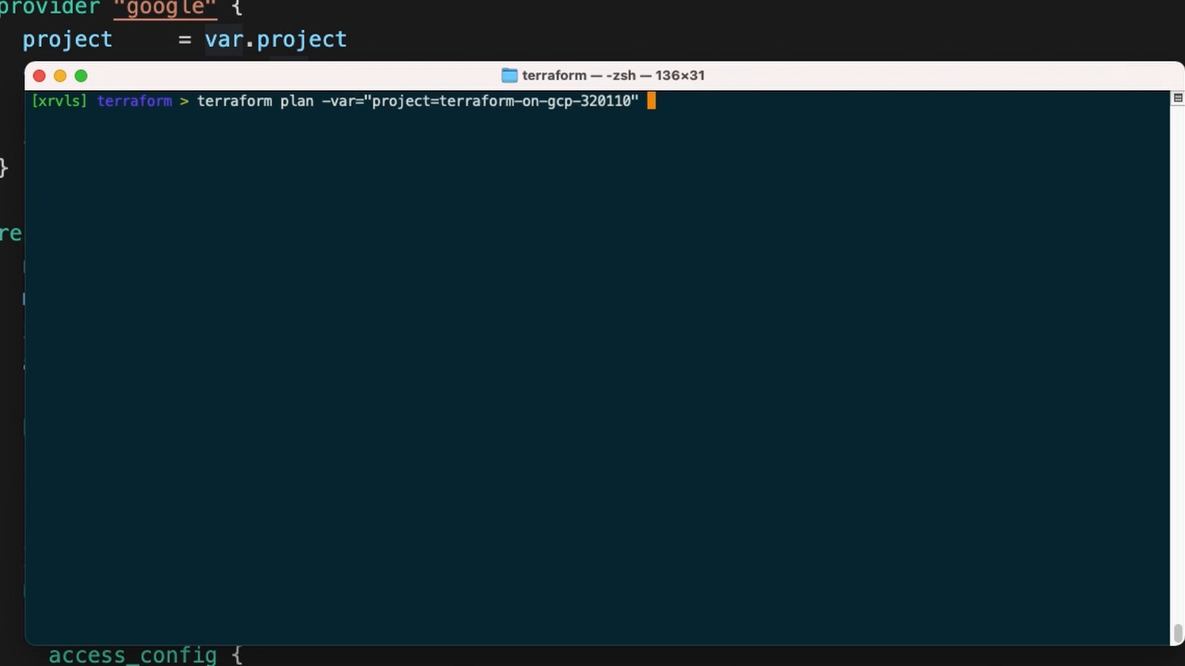
pyautogui.write('-var=')
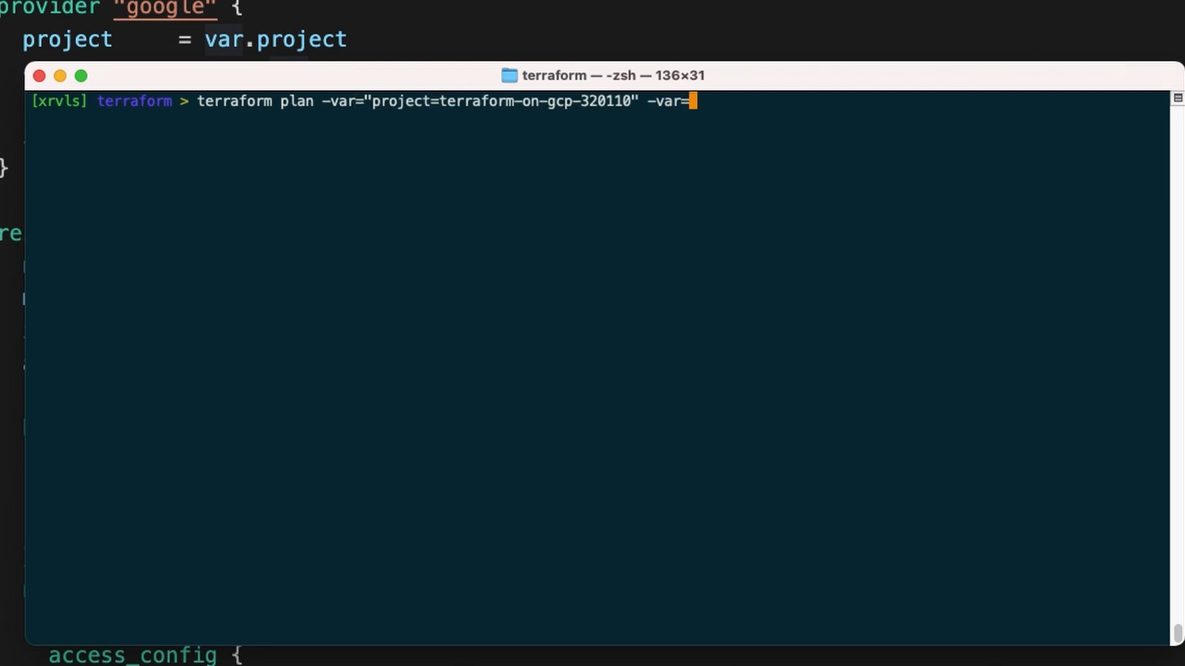
pyautogui.write('"credentials_file=credentials.json"')
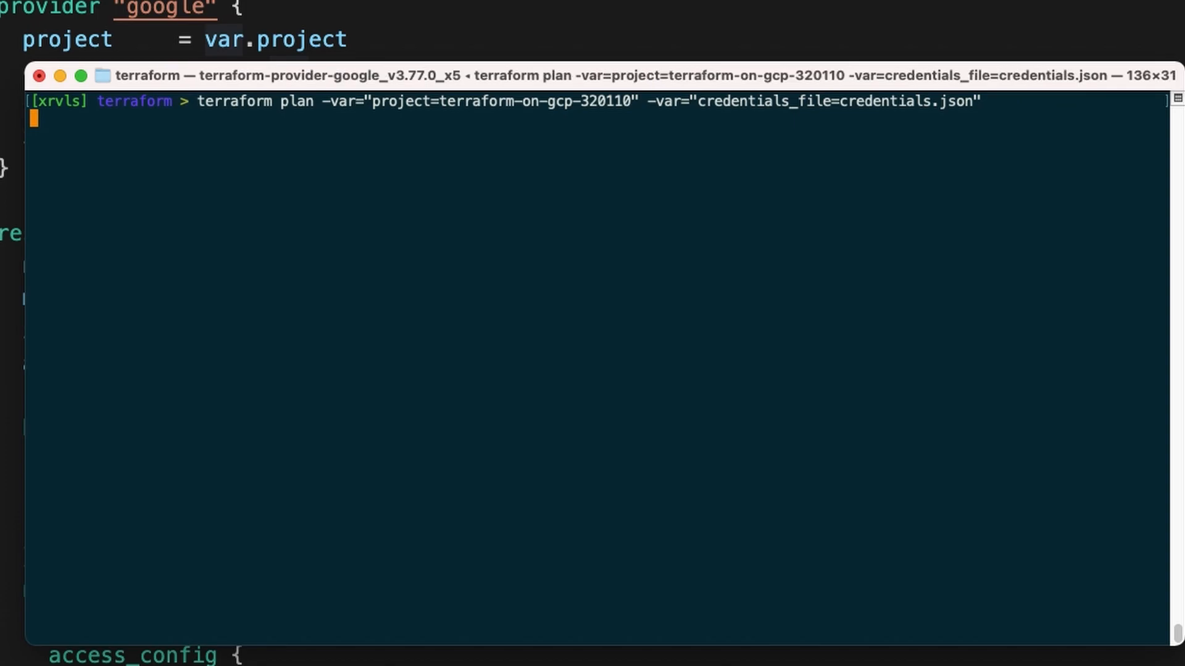
pyautogui.press('Return')
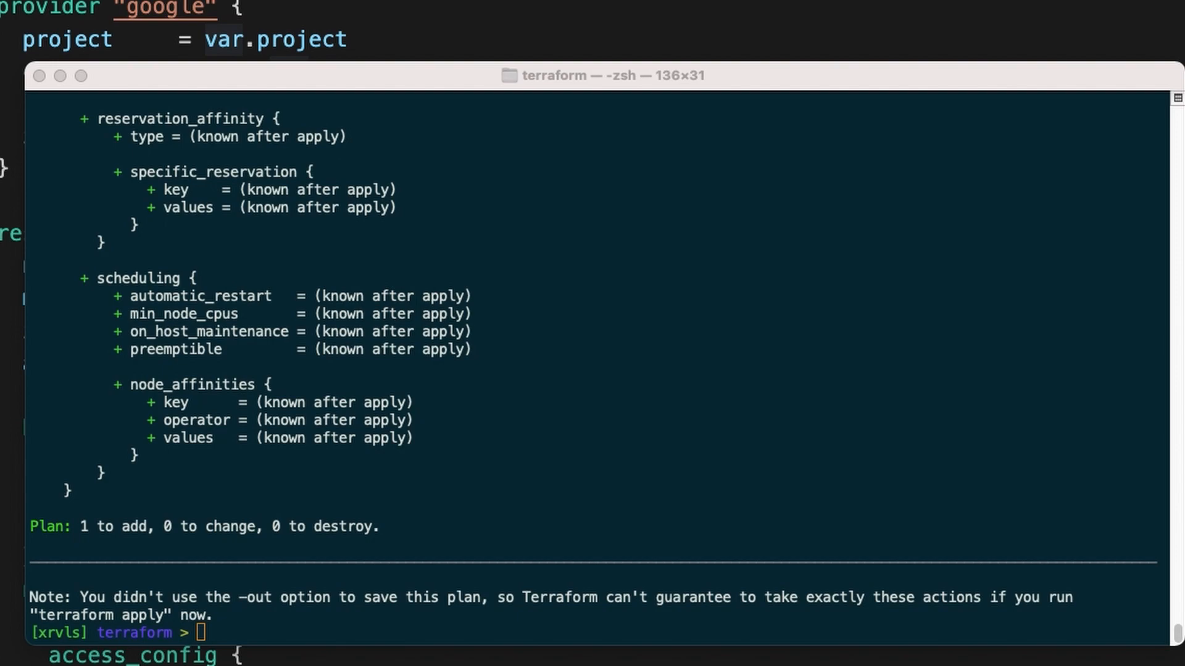
# - Export TF_VAR_credentials_file, then rerun terraform plan passing only project=terraform-on-gcp-320110
pyautogui.write('export')
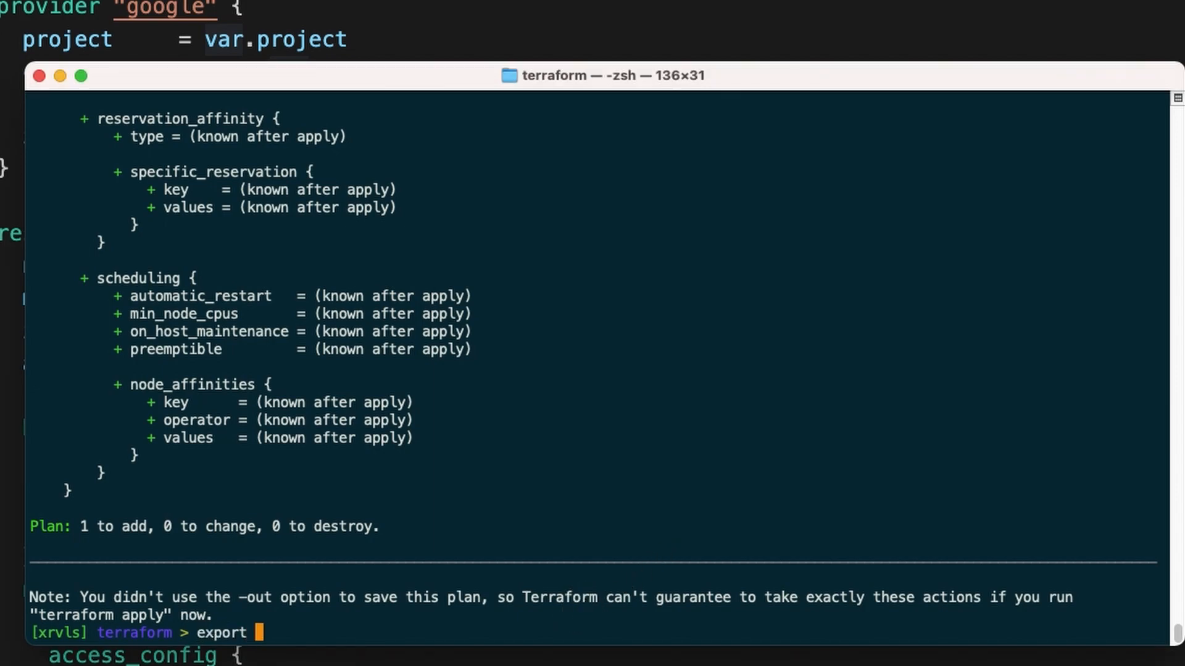
pyautogui.write('TF_VAR_credentials_file')
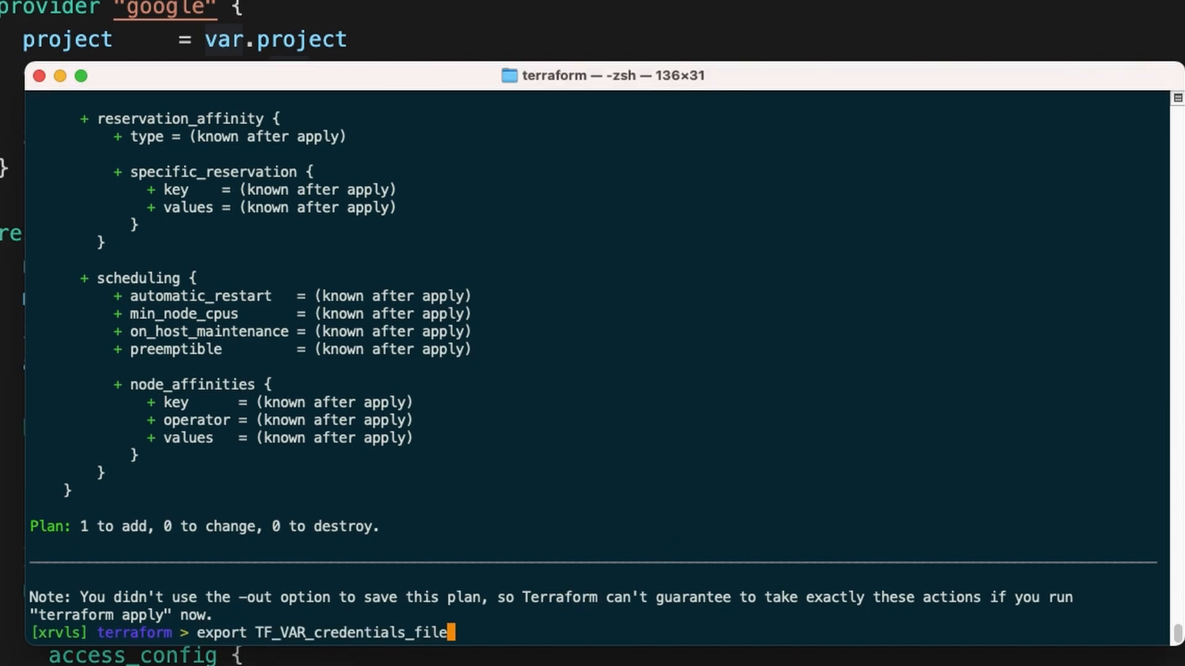
pyautogui.press('Return')
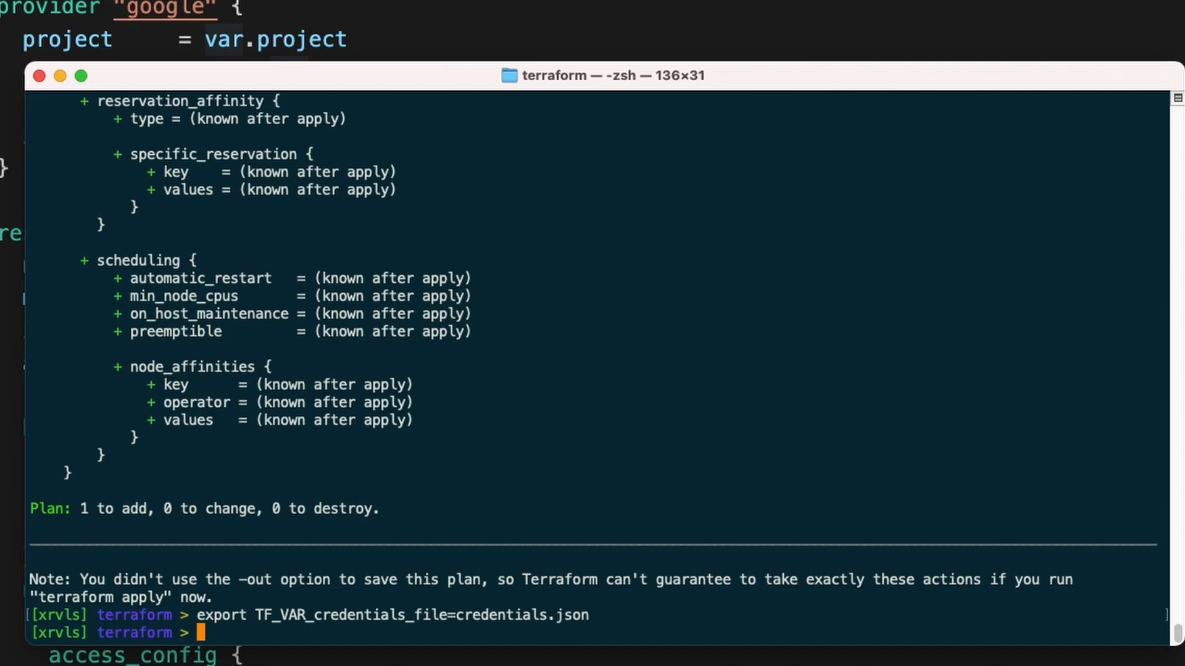
pyautogui.write('terraform plan -var="project=terraform-on-gcp-320110"')
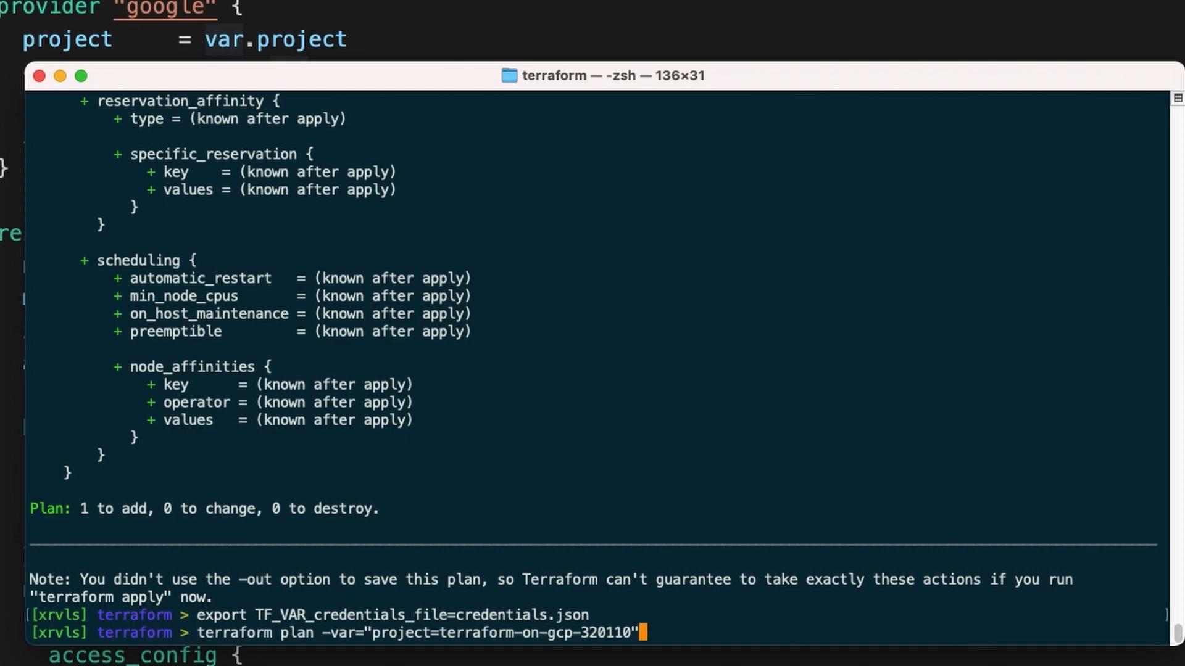
pyautogui.press('Return')
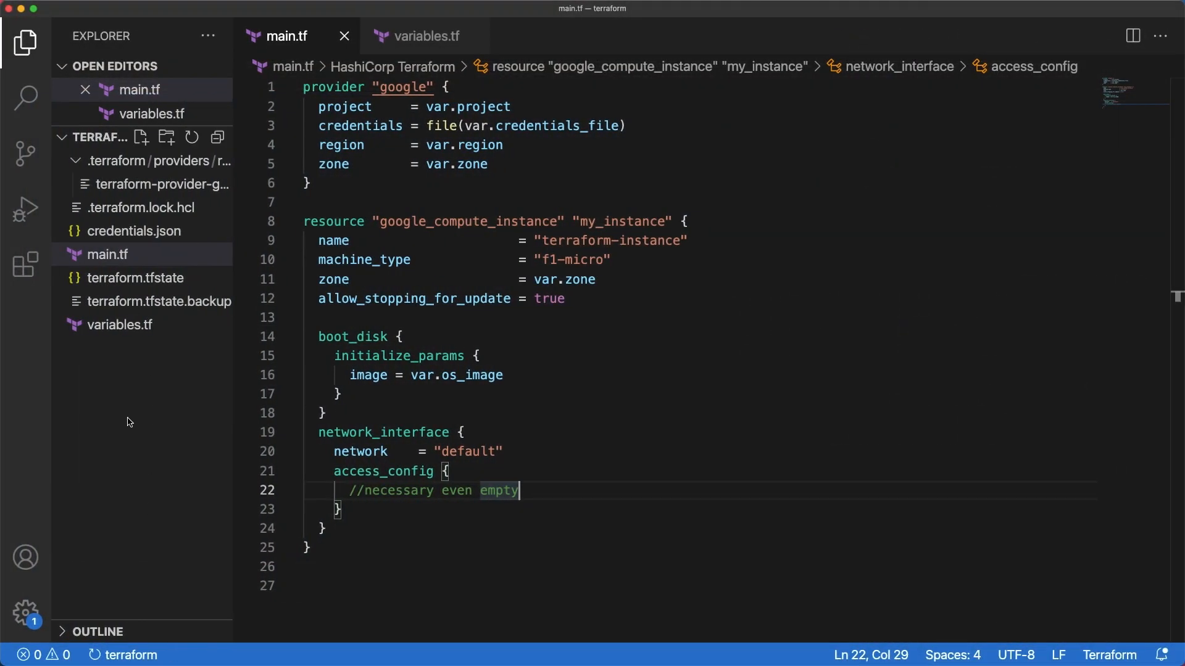
# - Create a terraform.tfvars file and start assigning the project value
pyautogui.click(141, 137)
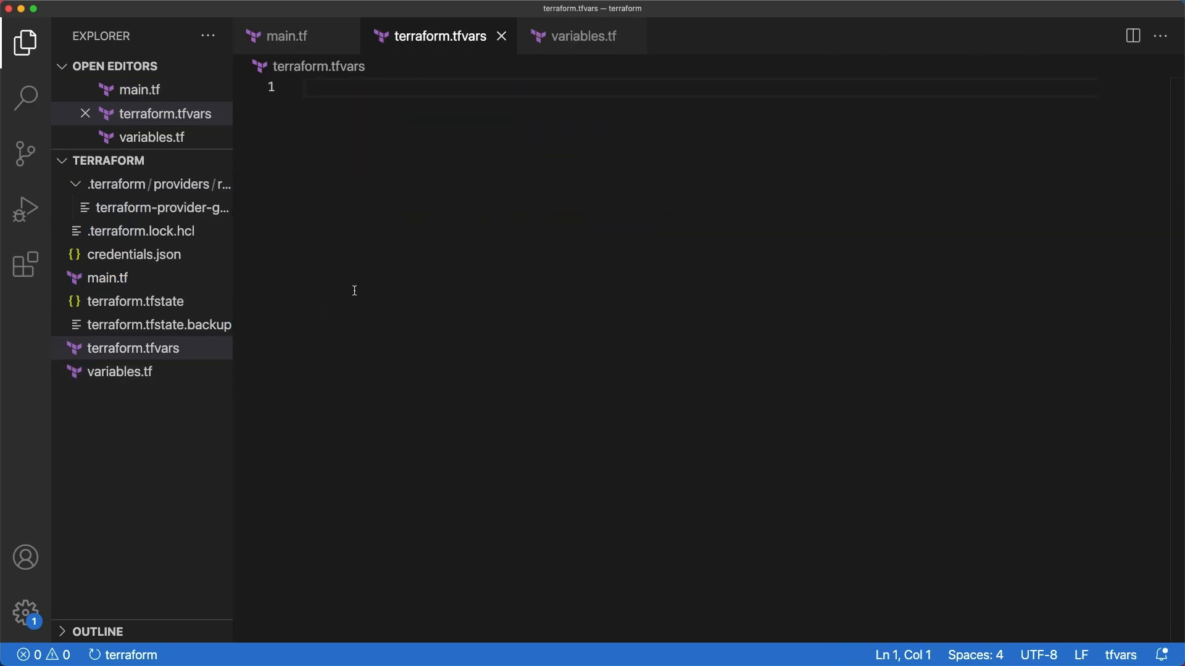
pyautogui.write('project = "terraform-on-gcp-320110')
pyautogui.write('credentials_file = "credentials.json')
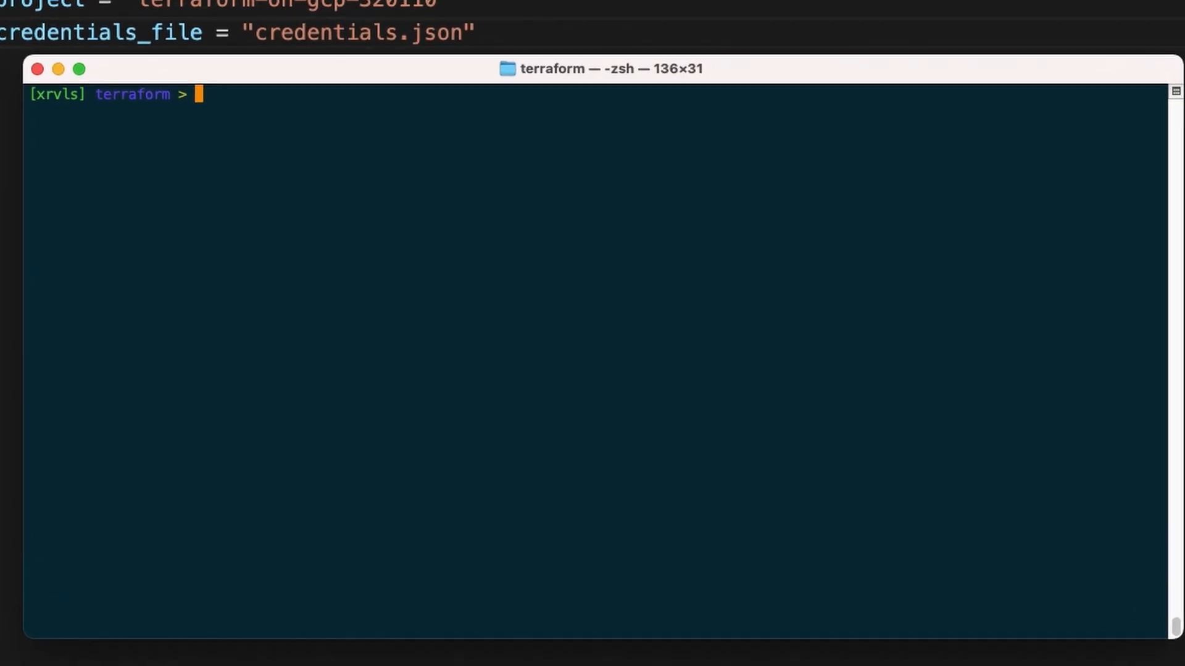
# - Run a plain terraform plan with no -var flags, relying on terraform.tfvars
pyautogui.write('terraform plan')
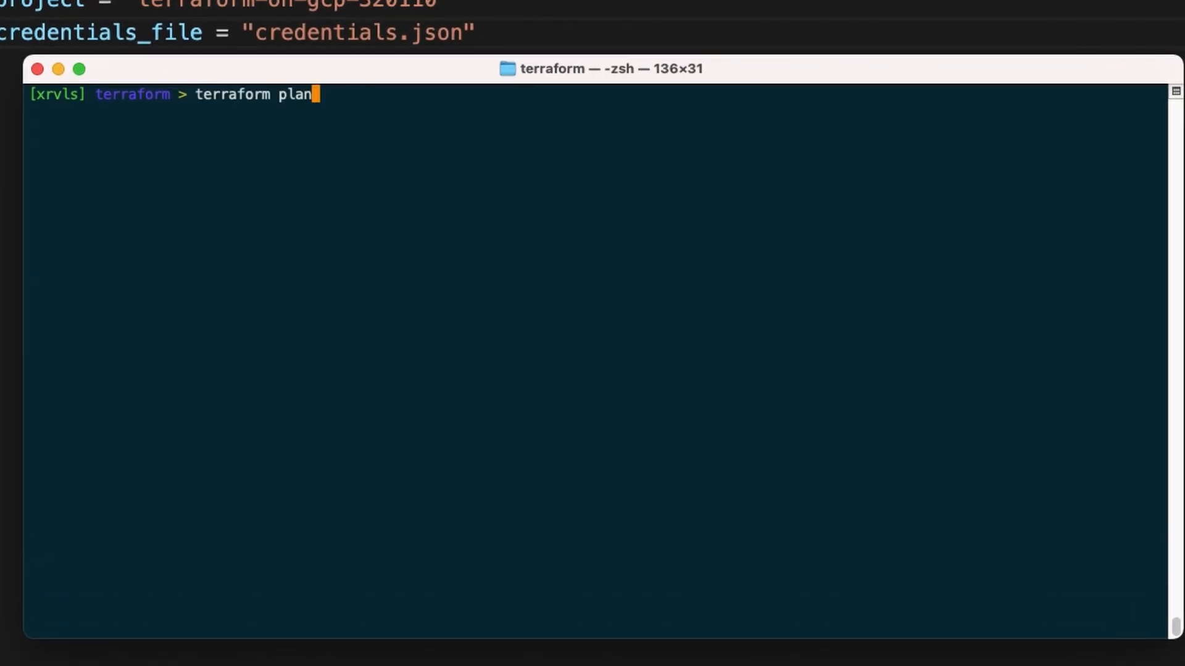
pyautogui.press('Return')
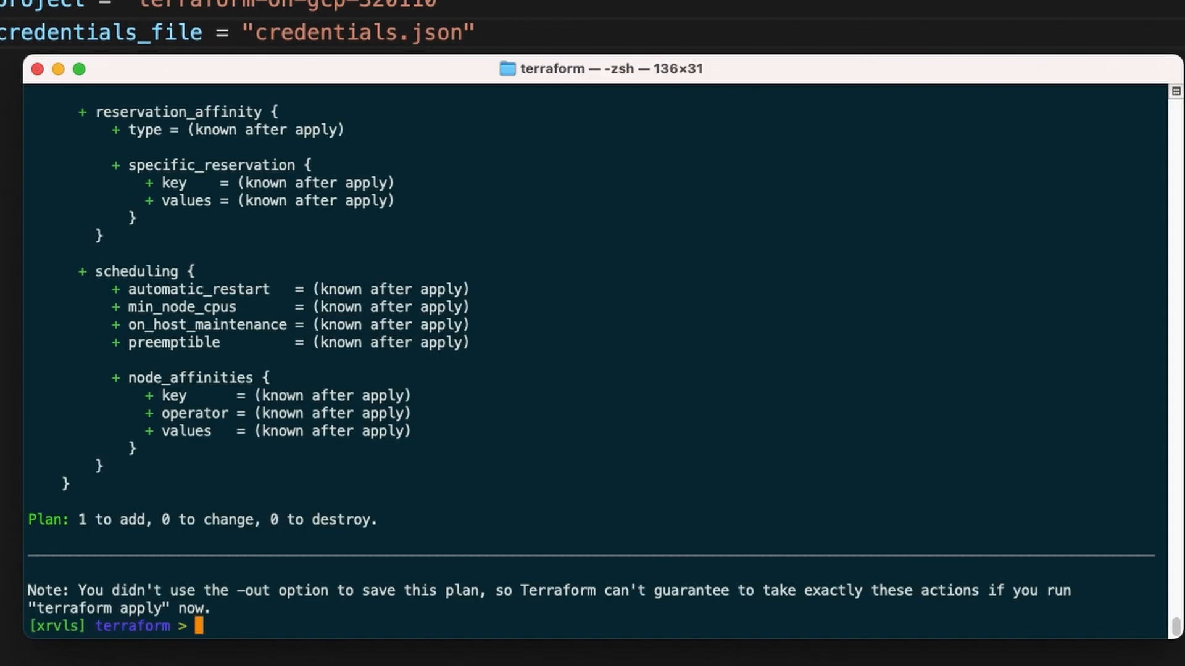